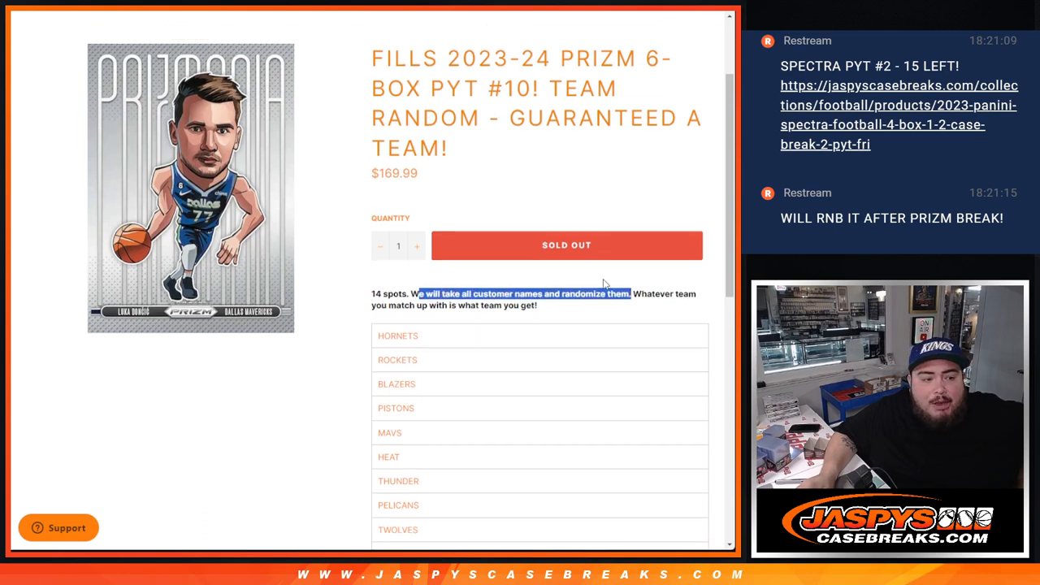
Step: Scroll down past the Jaspys Case Breaks Prizm PYT #10 listing
scroll(down, 3)
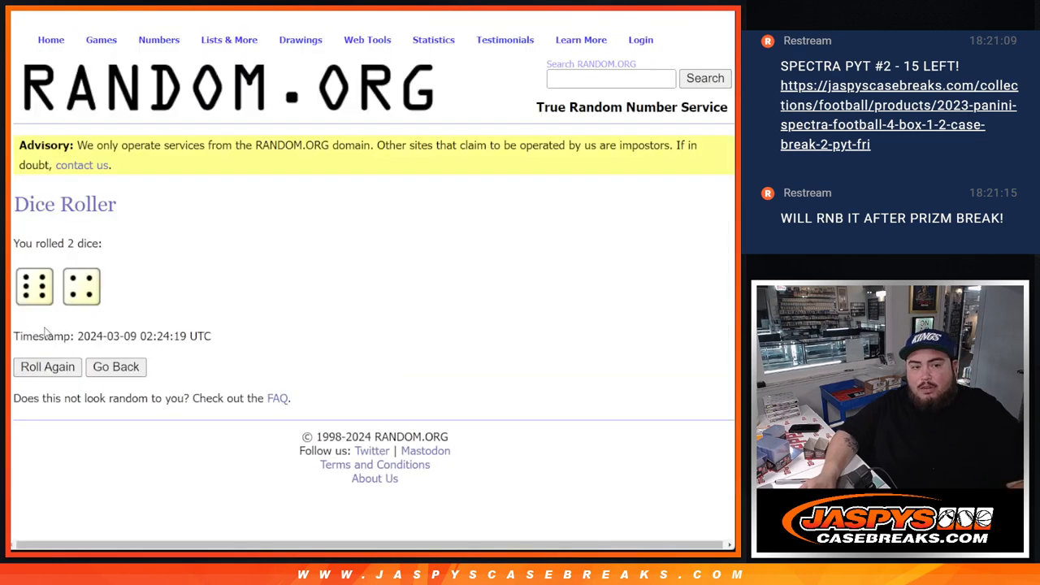
mouse_move(252, 119)
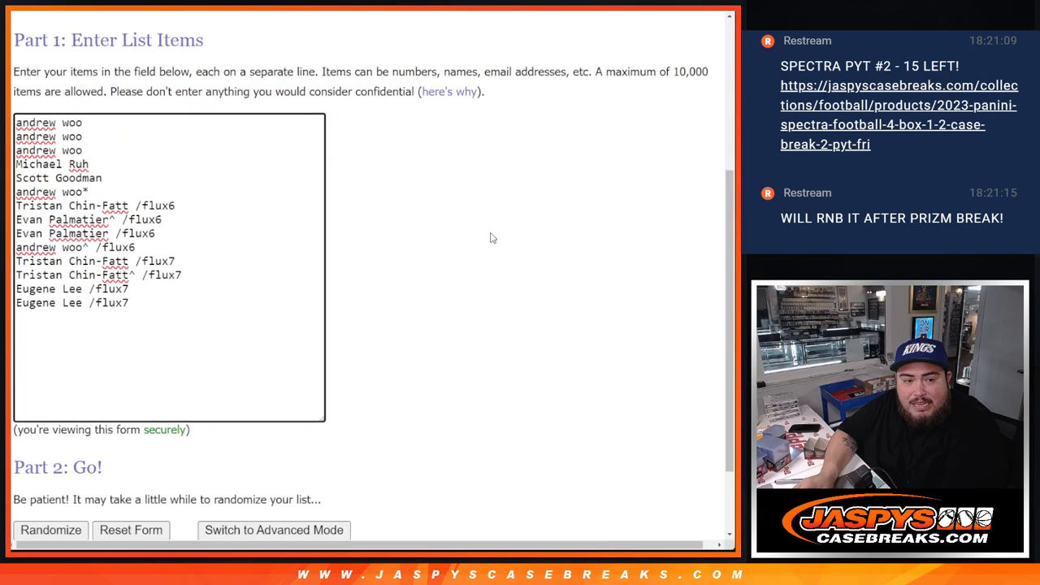
Step: Reshuffle the customer names repeatedly, then enlarge the pasted names in column A to font size 18
click(51, 530)
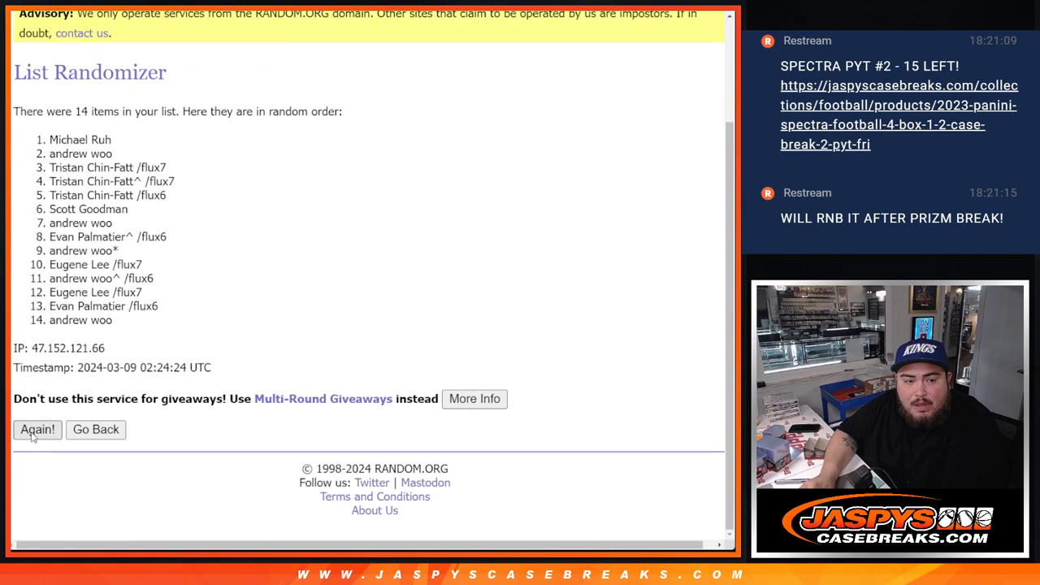
click(38, 429)
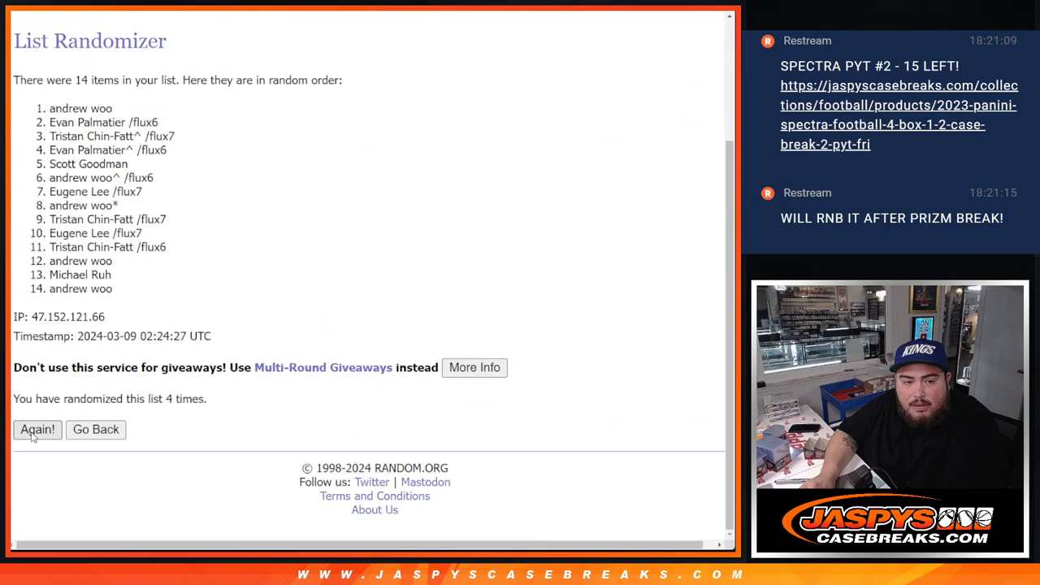
click(37, 429)
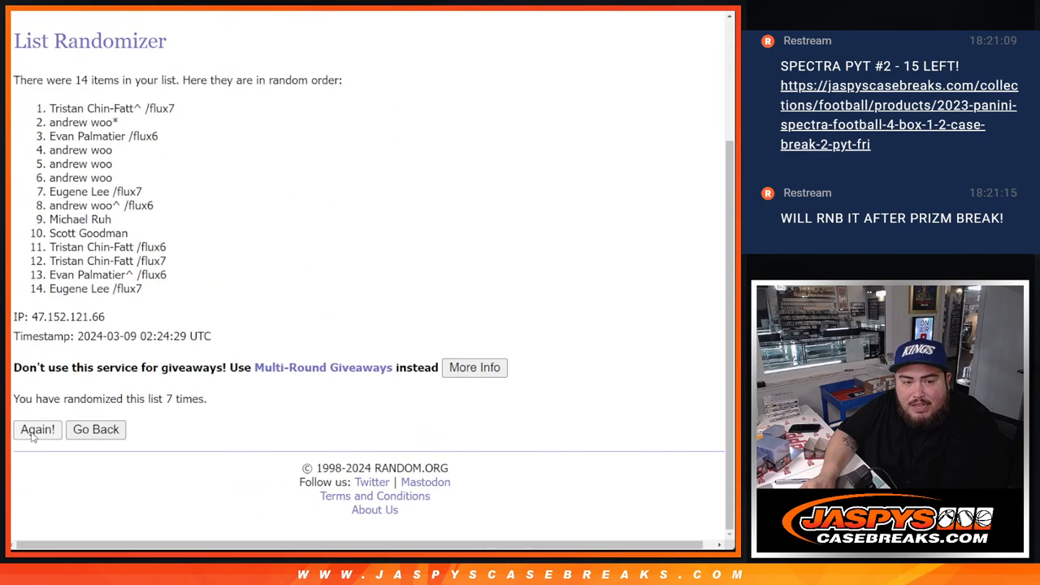
click(38, 429)
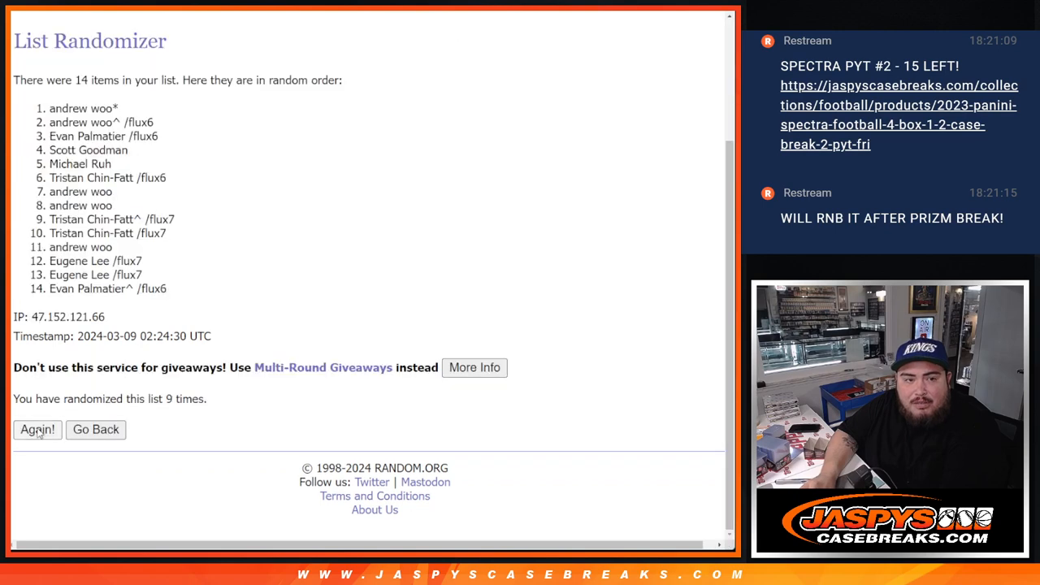
click(37, 429)
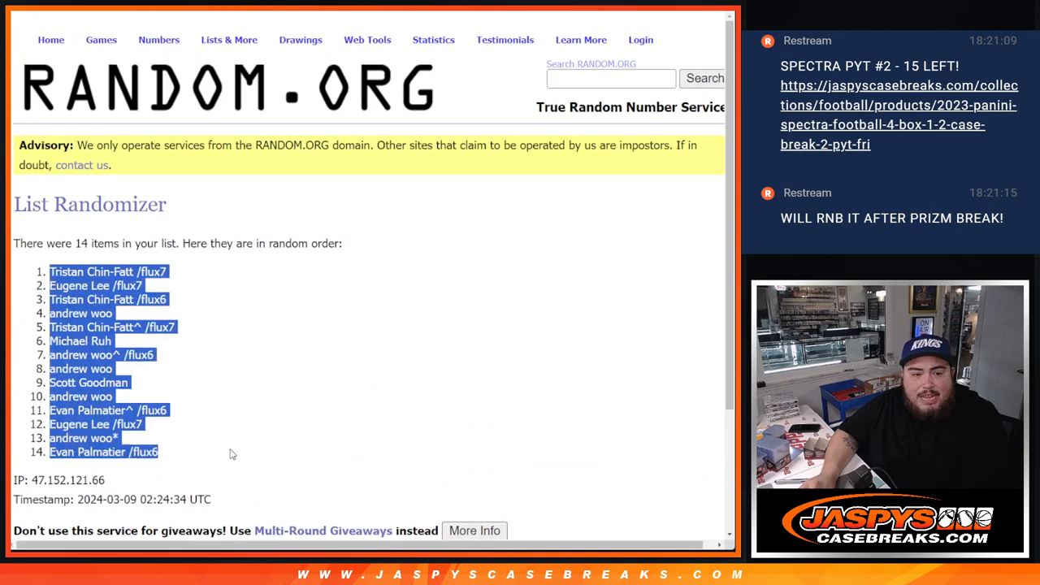
mouse_move(348, 445)
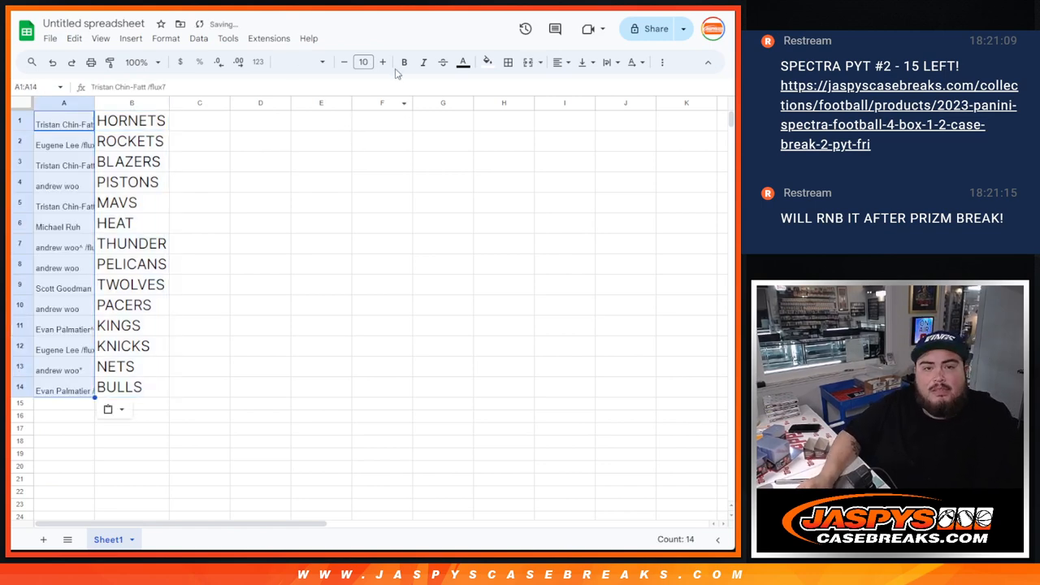
click(382, 62)
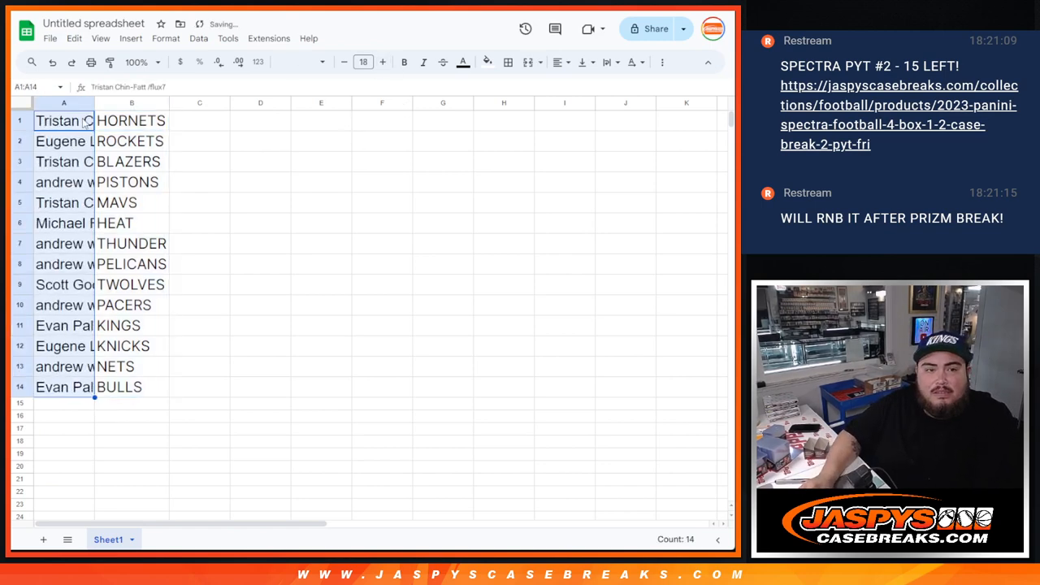